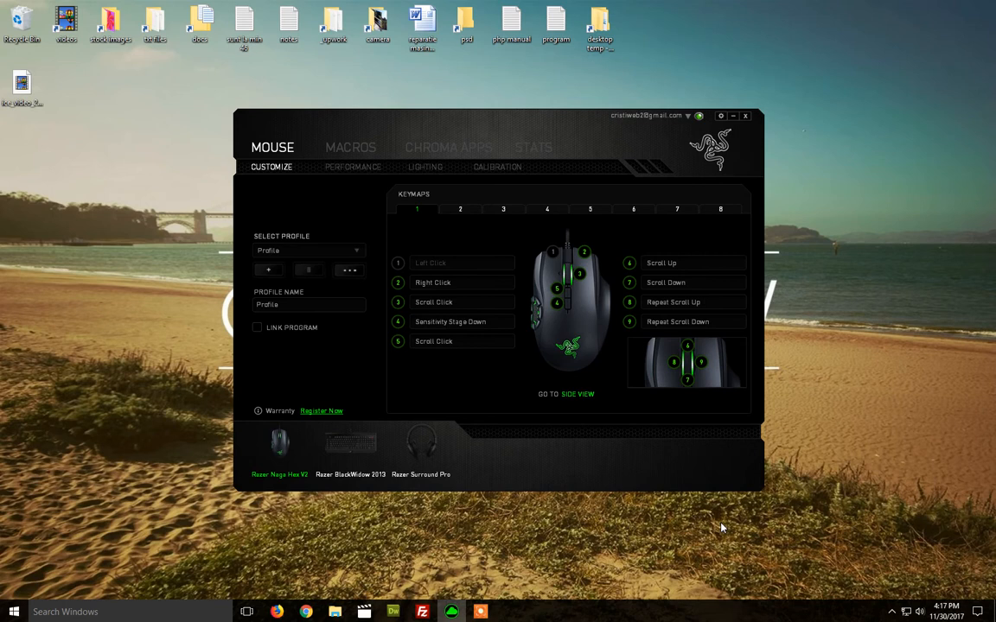
pyautogui.moveTo(532, 461)
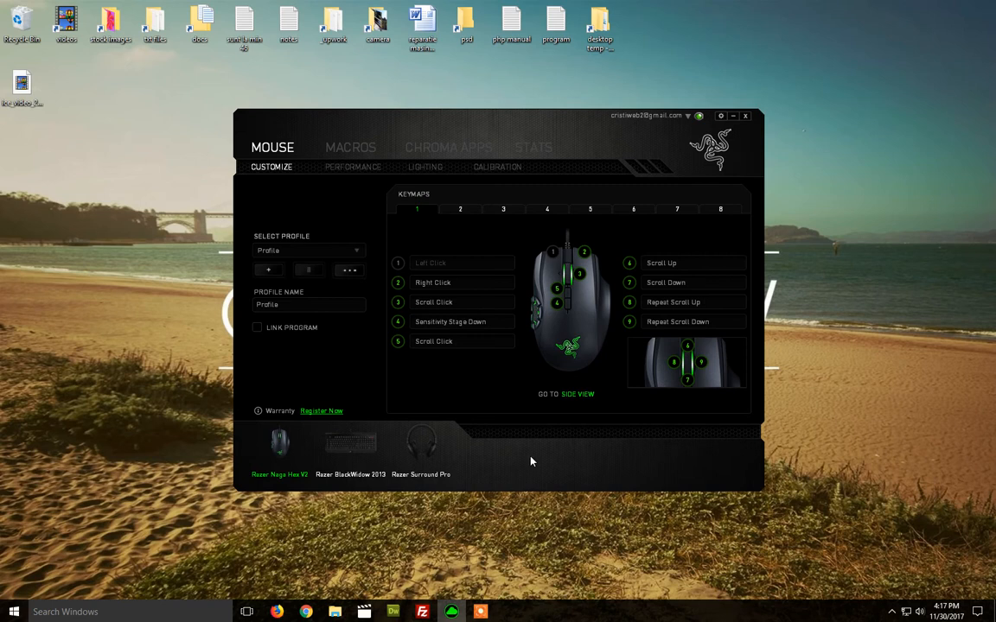
pyautogui.moveTo(481, 405)
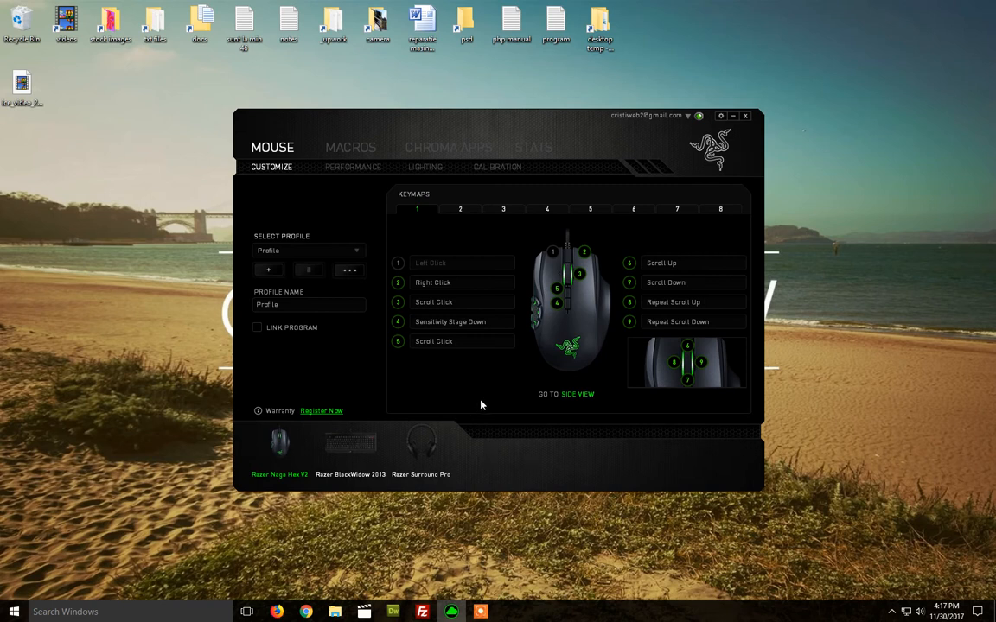
pyautogui.moveTo(492, 409)
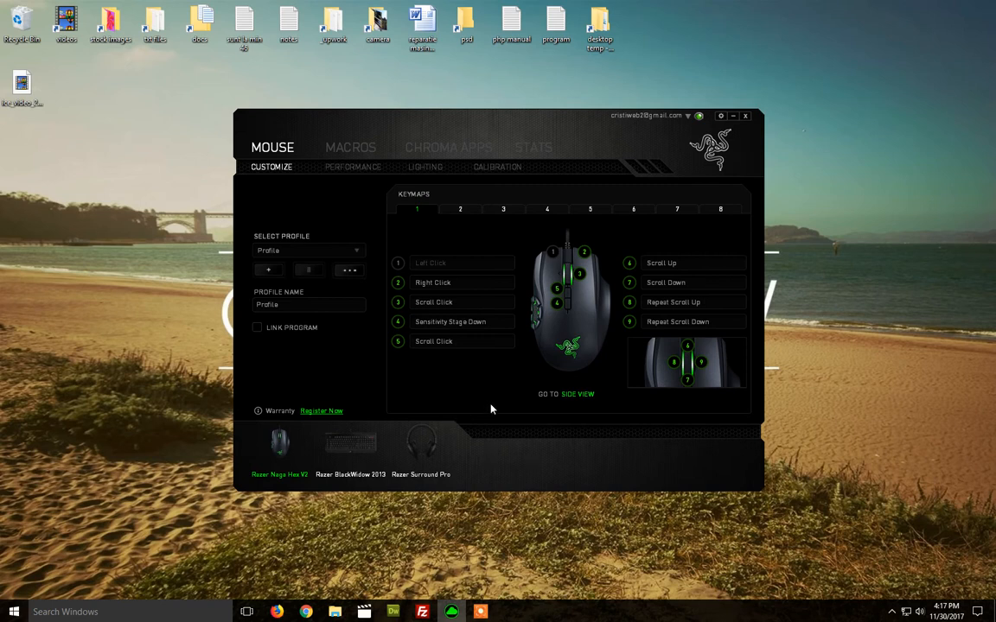
pyautogui.moveTo(591, 482)
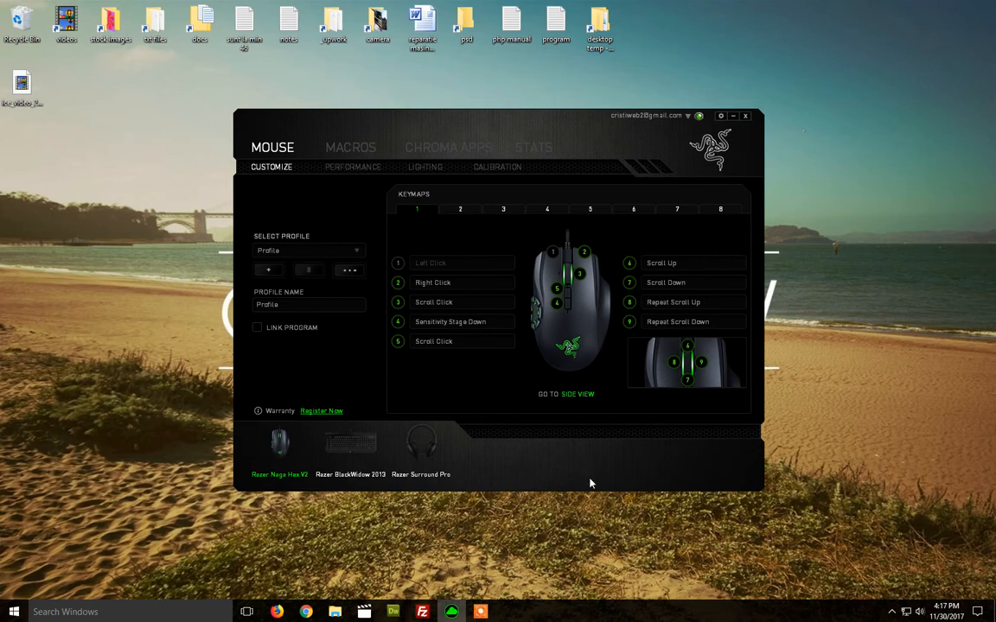
pyautogui.moveTo(487, 406)
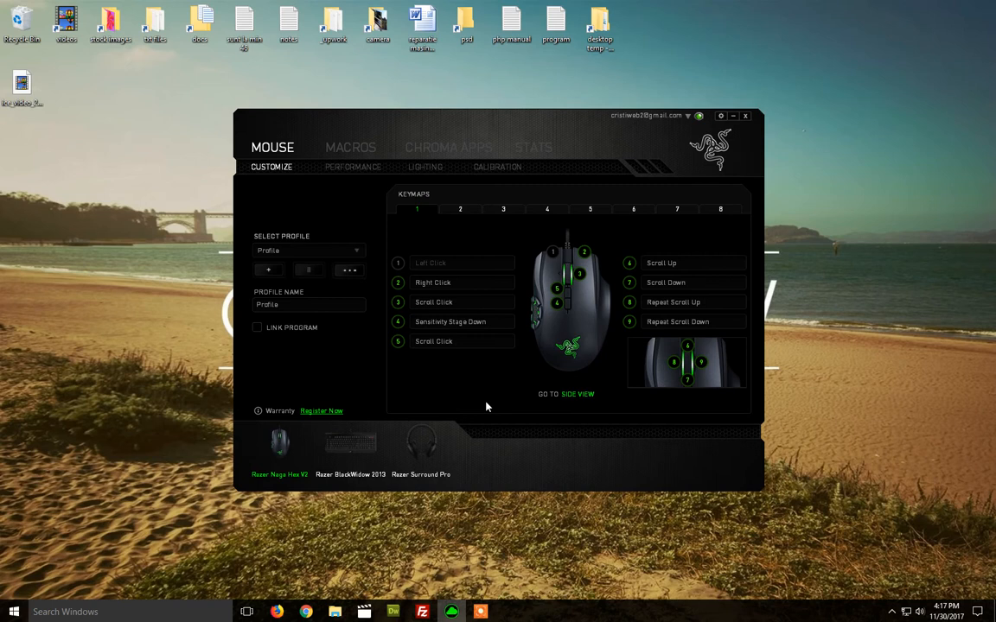
pyautogui.moveTo(380, 203)
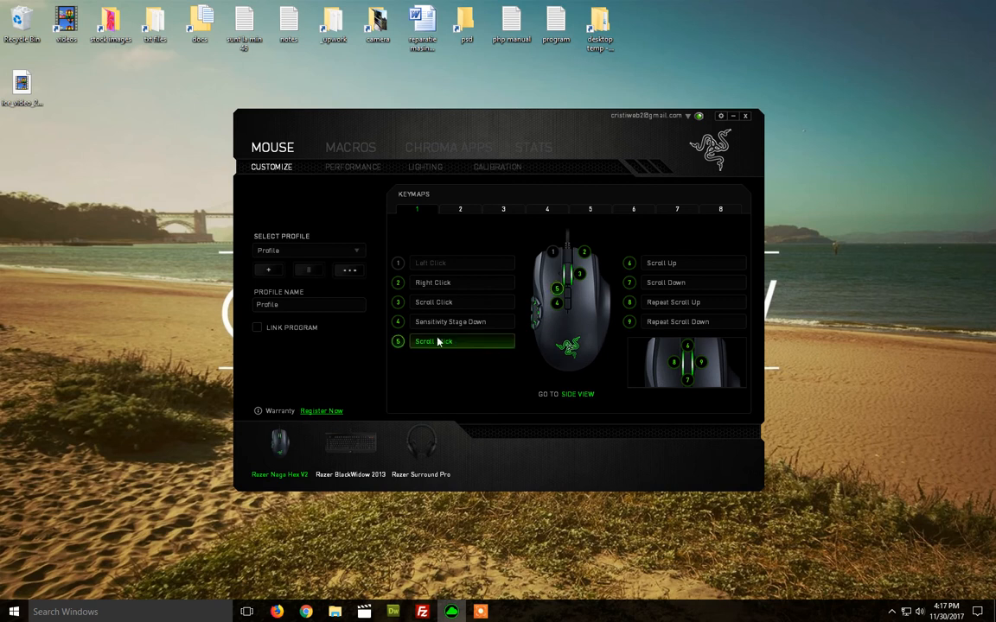
# - Display the mouse Performance page, confirming zero acceleration and 500 Hz polling rate
pyautogui.click(353, 167)
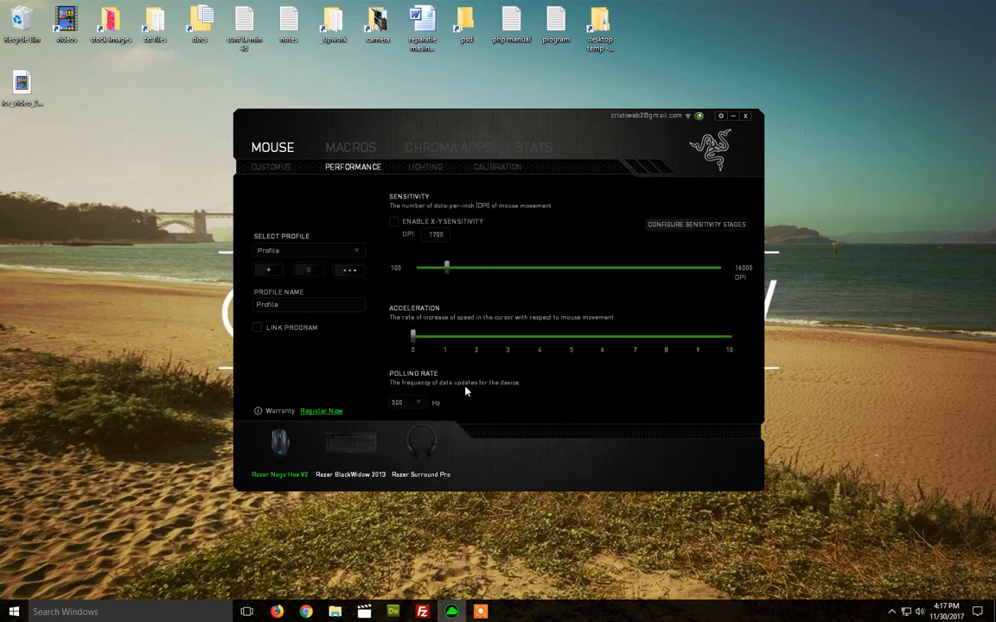
pyautogui.click(270, 167)
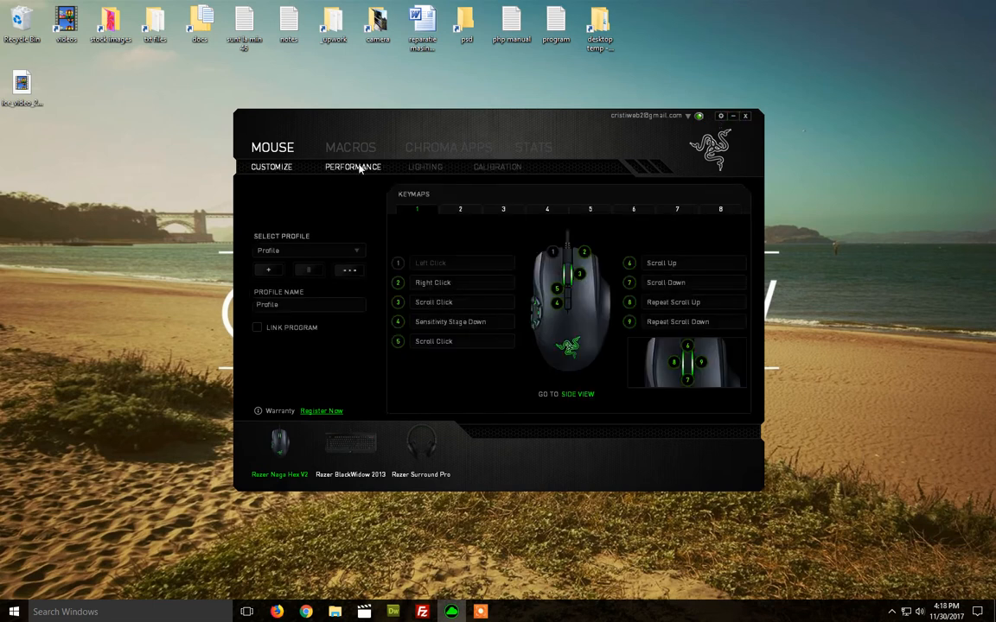
pyautogui.click(353, 167)
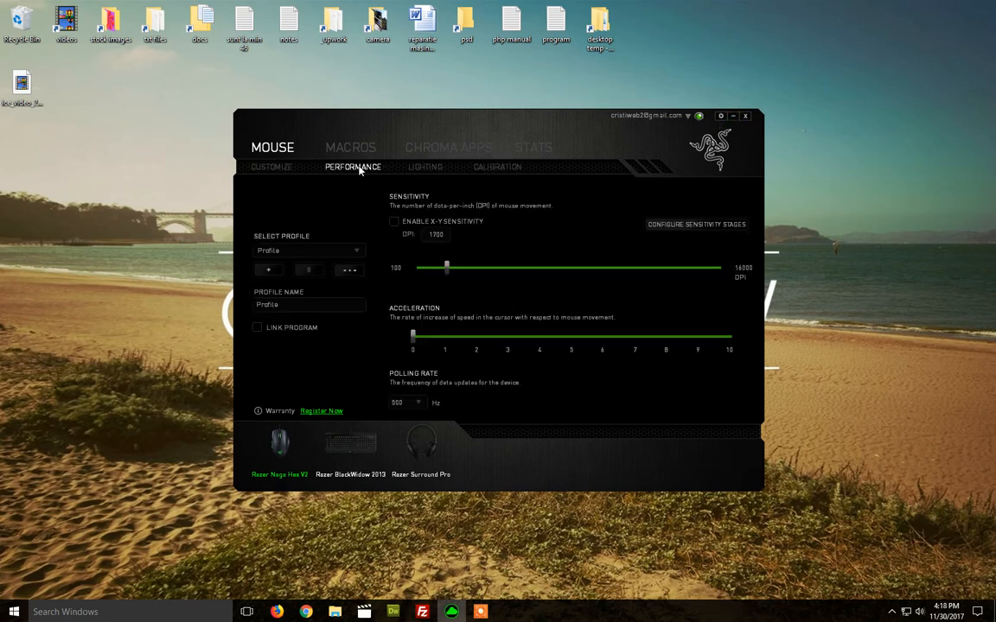
pyautogui.moveTo(438, 260)
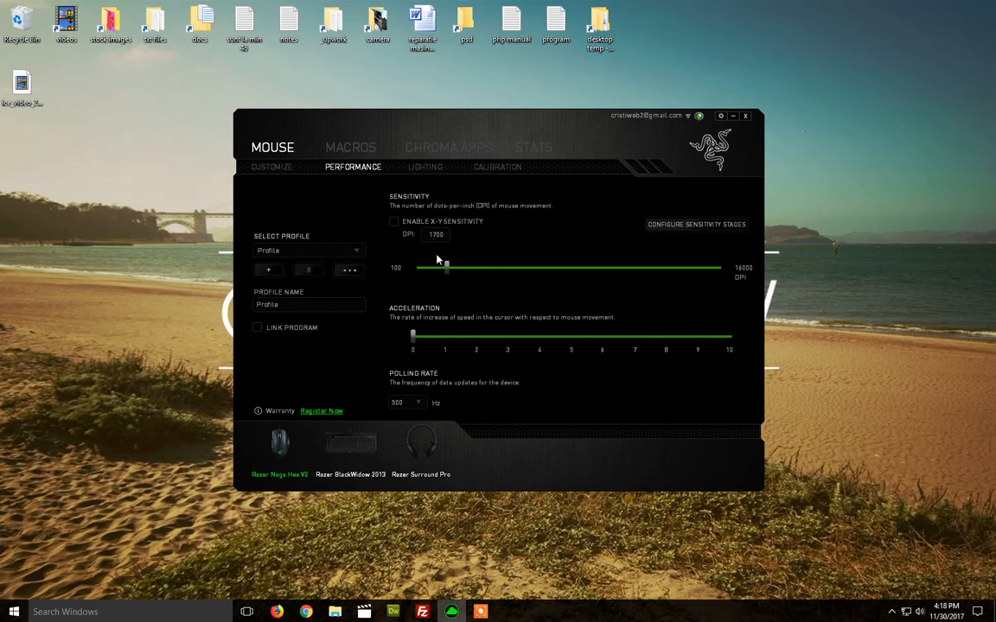
pyautogui.moveTo(436, 243)
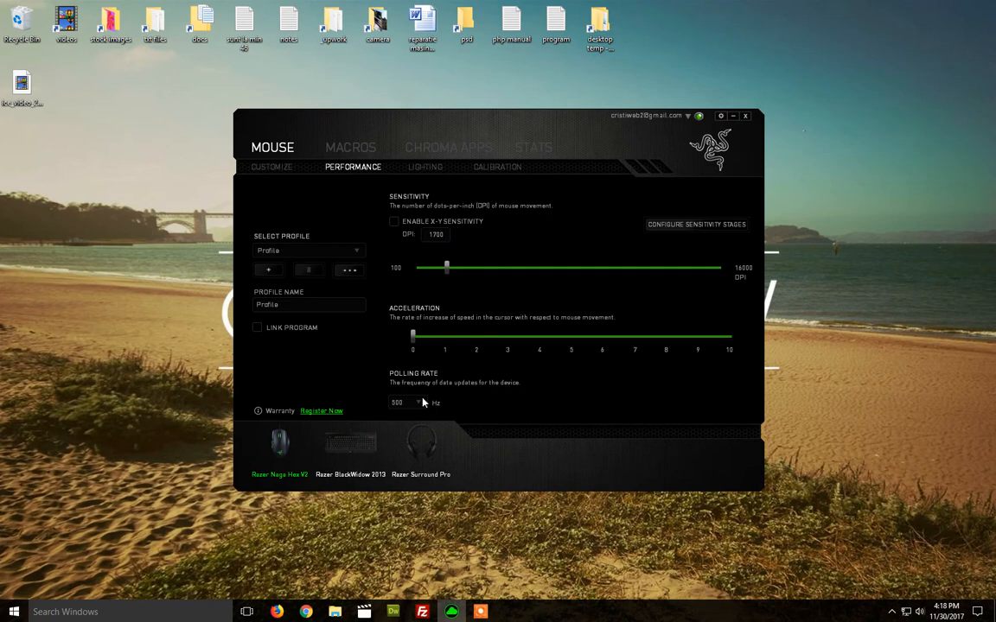
pyautogui.moveTo(414, 401)
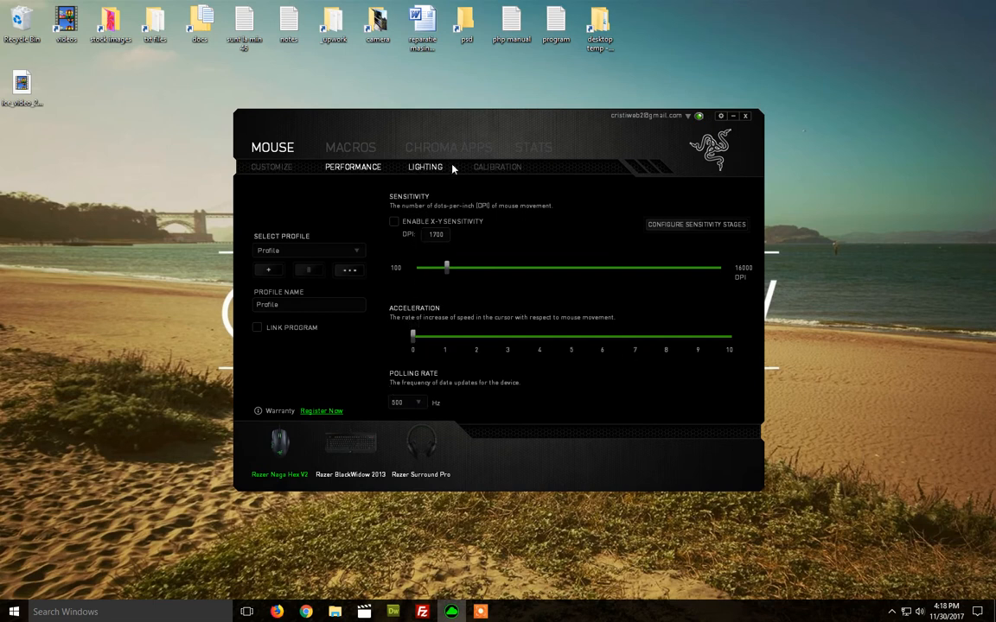
# - Open surface calibration and switch the mat type from Others to Razer Mats
pyautogui.click(496, 167)
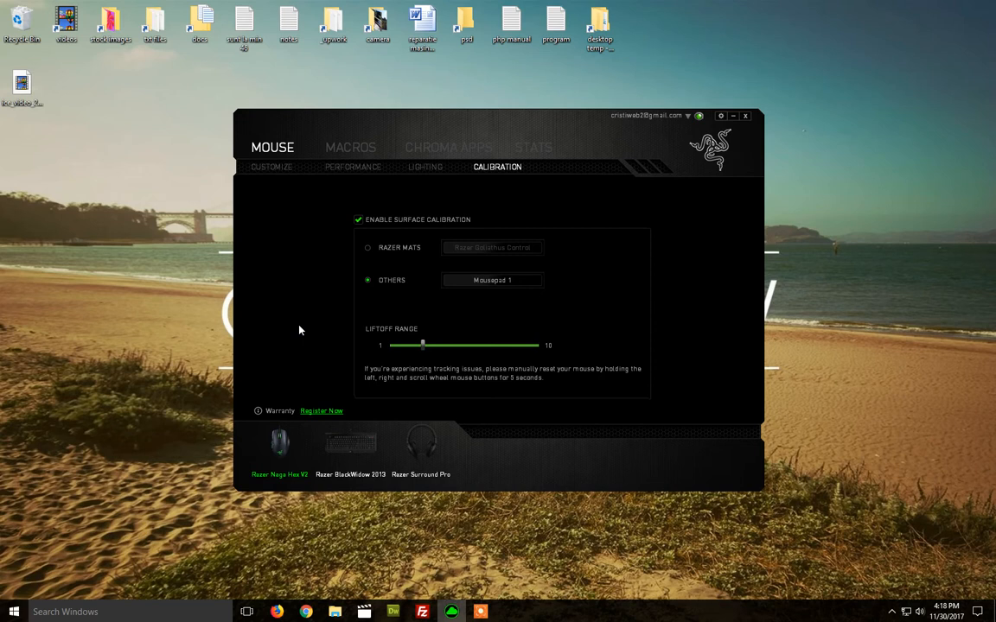
pyautogui.moveTo(369, 249)
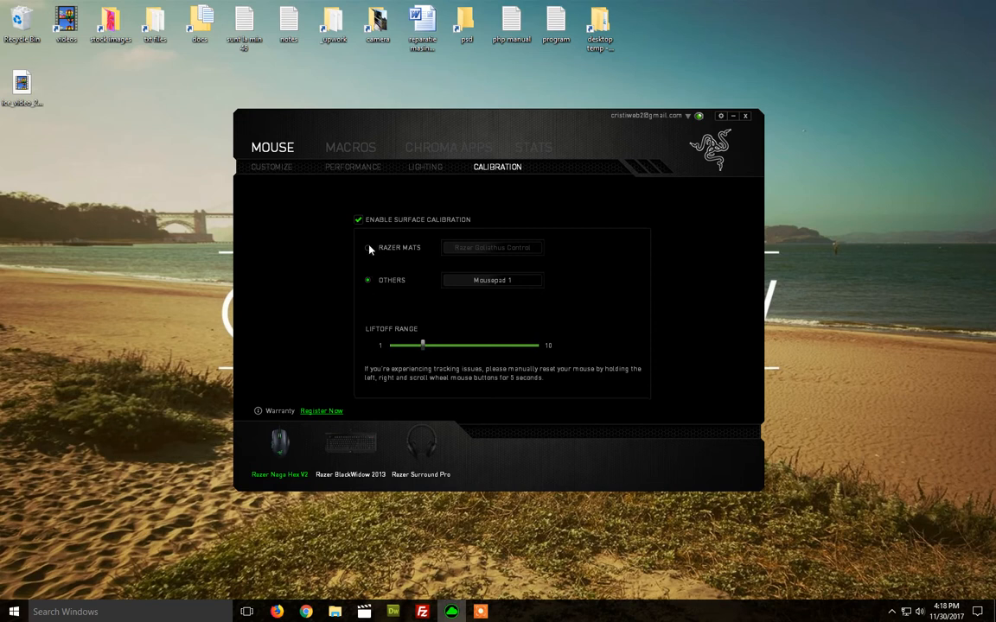
pyautogui.click(368, 247)
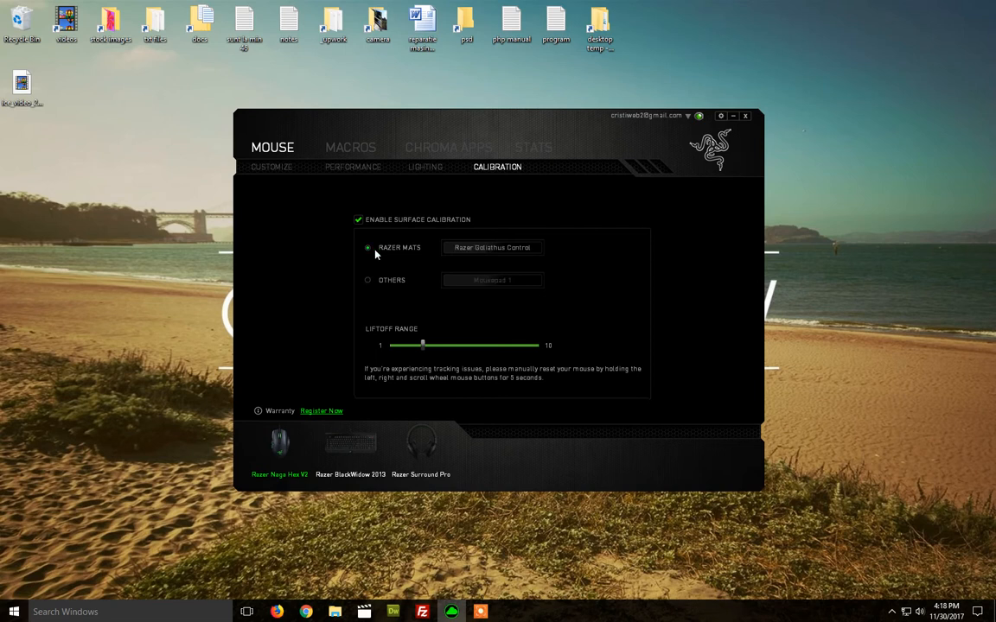
# - Browse the Razer mats list, previewing Kabuto and Firefly before picking Goliathus Control
pyautogui.click(492, 248)
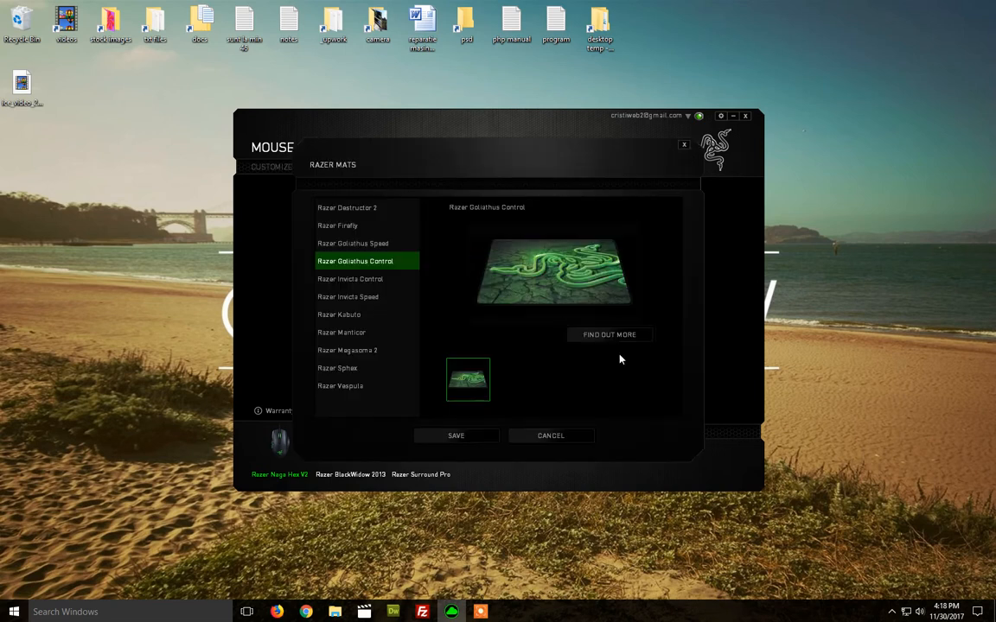
pyautogui.moveTo(384, 221)
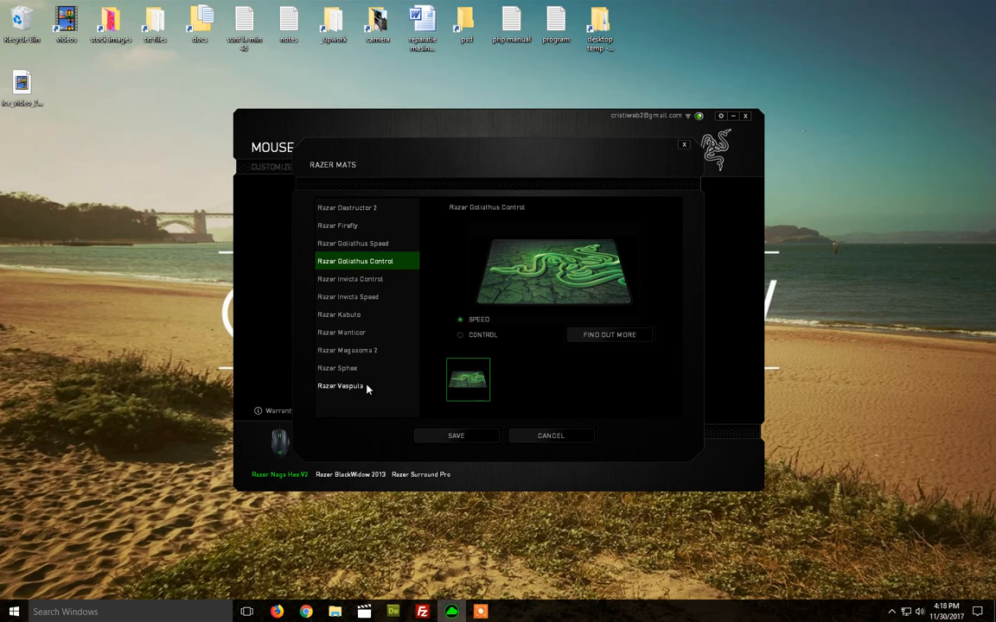
pyautogui.click(338, 314)
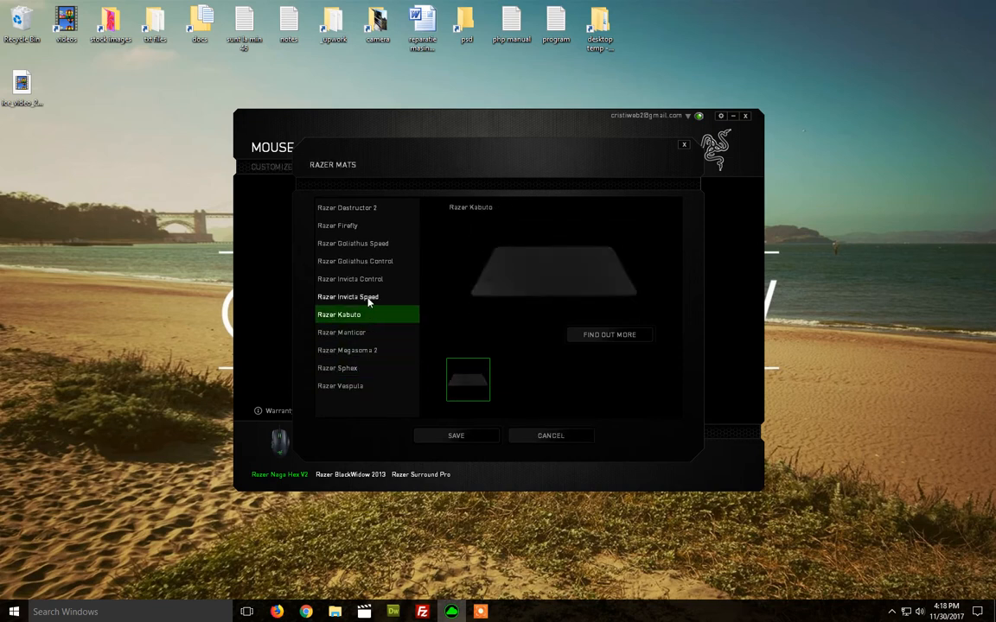
pyautogui.click(339, 226)
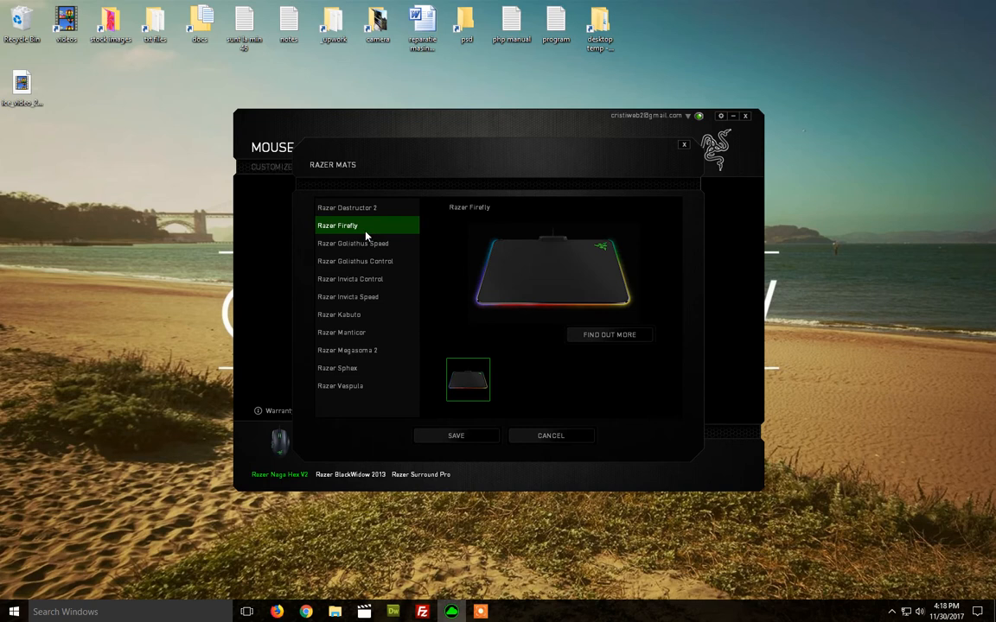
pyautogui.click(355, 261)
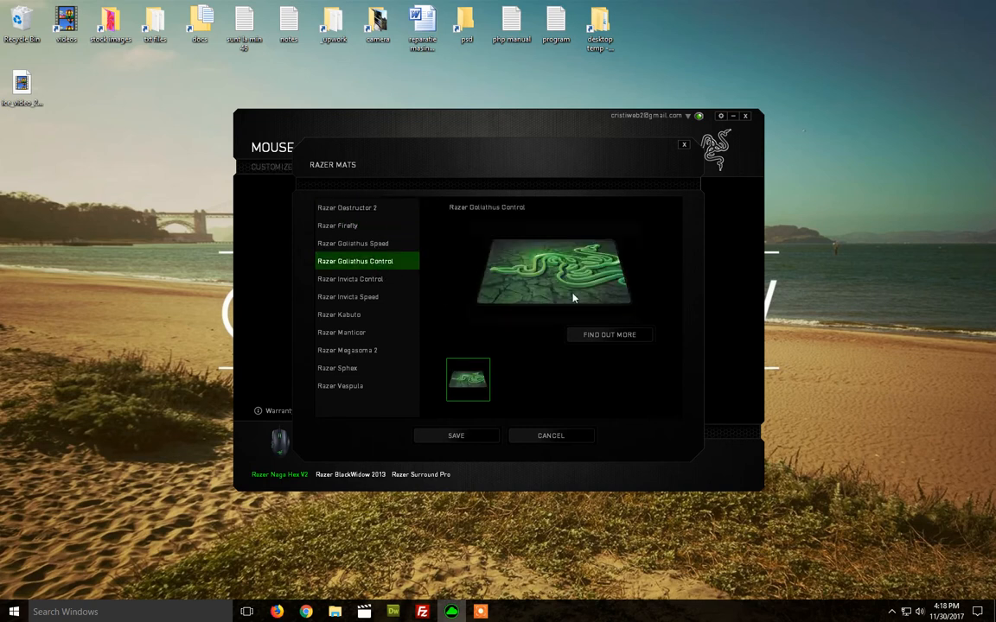
pyautogui.moveTo(550, 303)
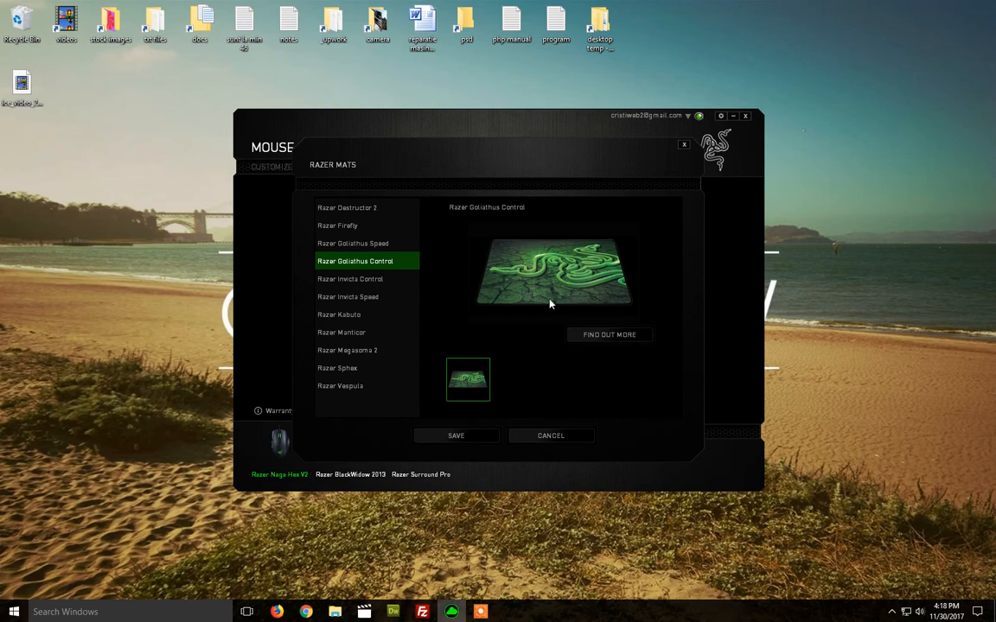
pyautogui.moveTo(524, 298)
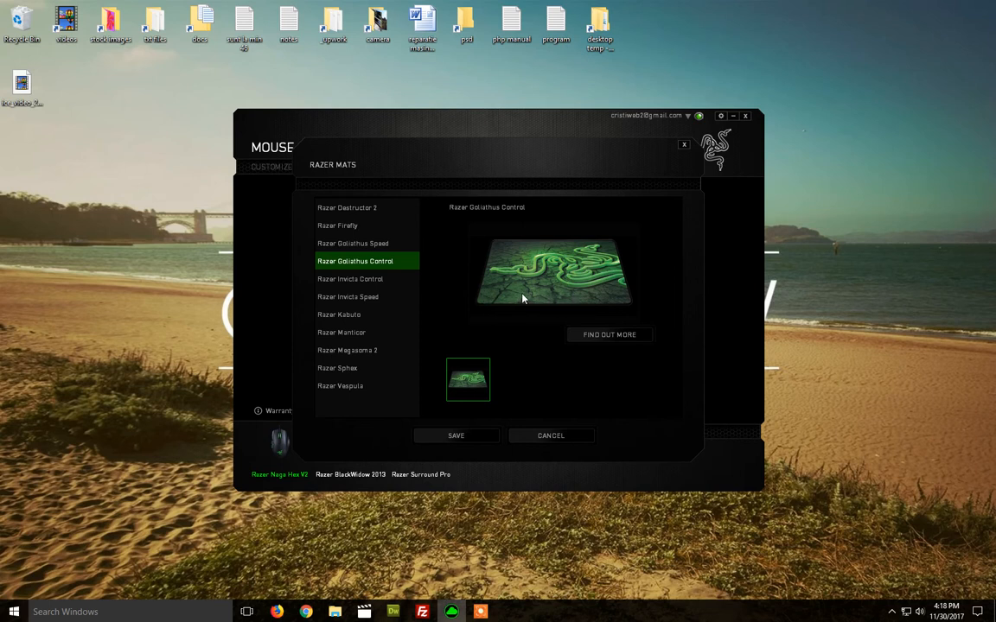
pyautogui.moveTo(543, 445)
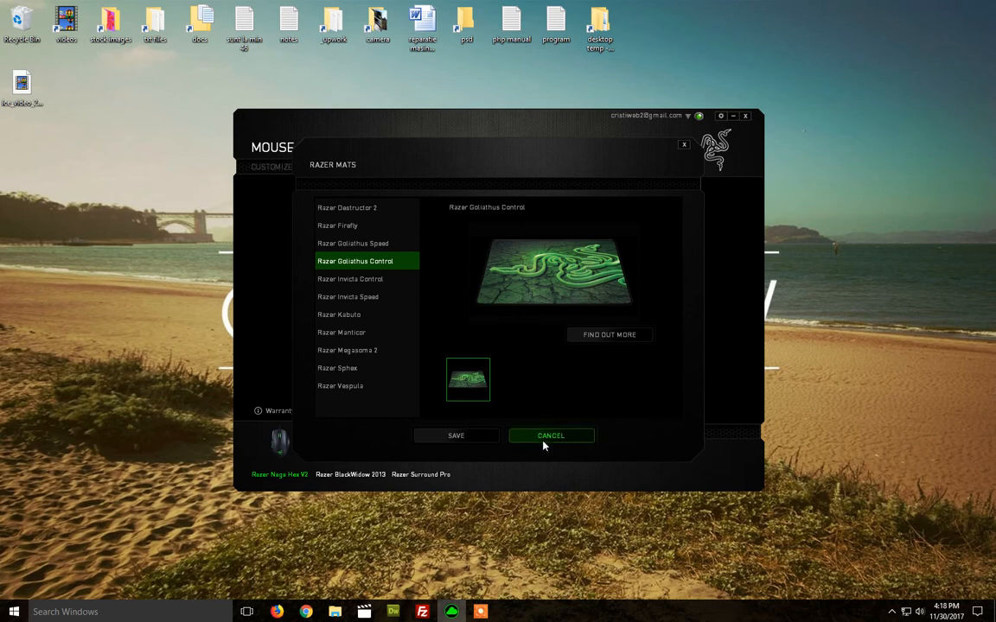
pyautogui.moveTo(502, 294)
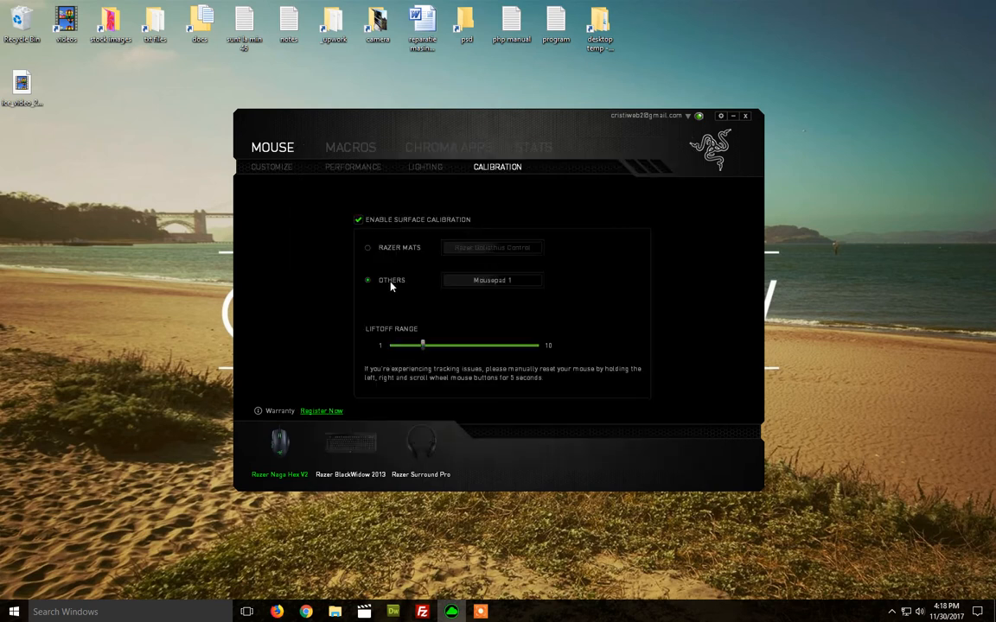
pyautogui.moveTo(404, 254)
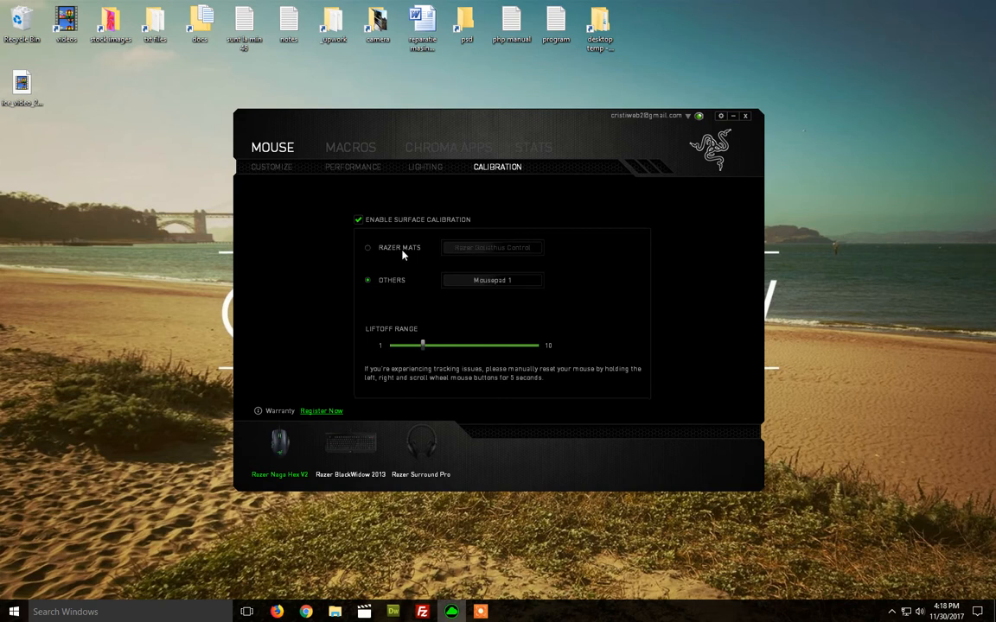
# - Cancel the mat list and set calibration back to Others with Mousepad 1
pyautogui.click(492, 248)
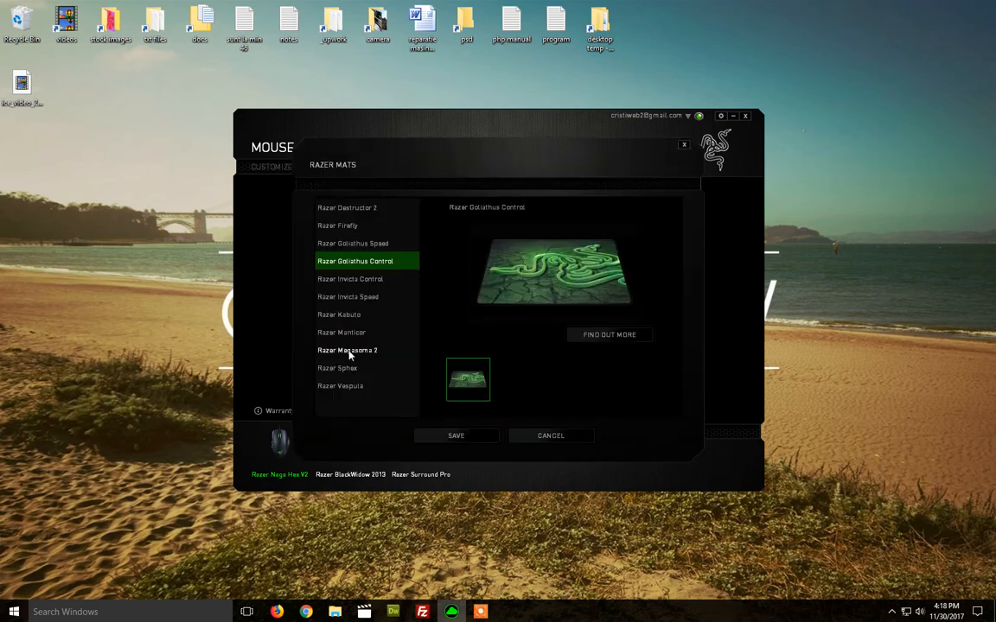
pyautogui.click(551, 435)
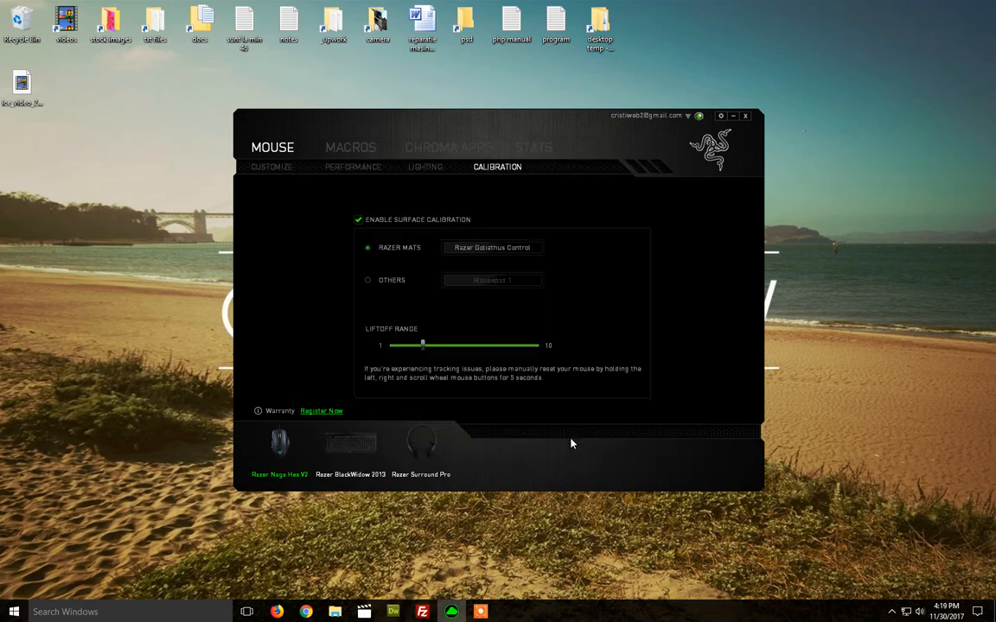
pyautogui.click(367, 279)
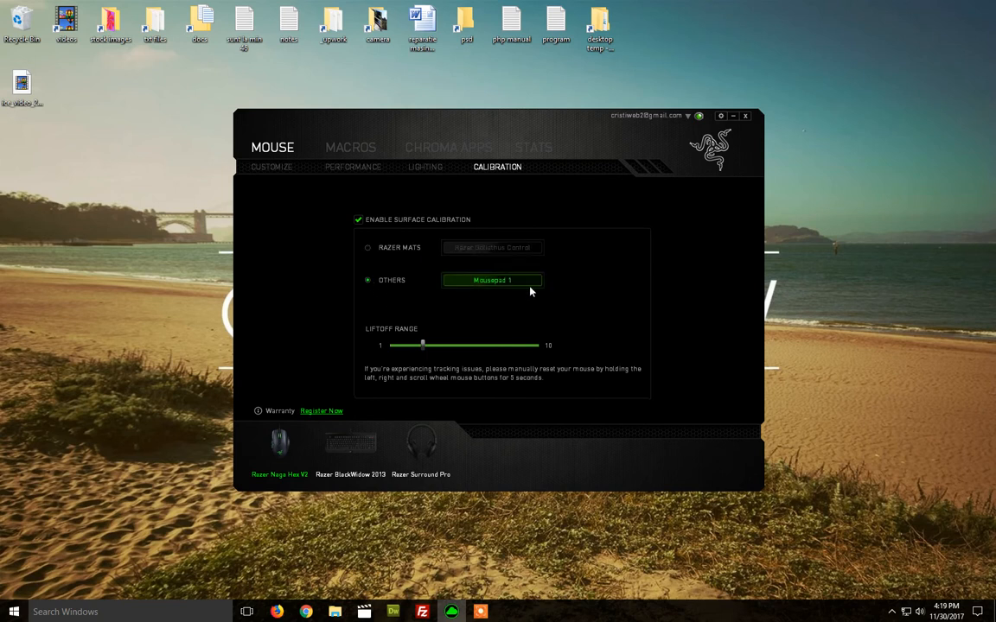
pyautogui.click(492, 280)
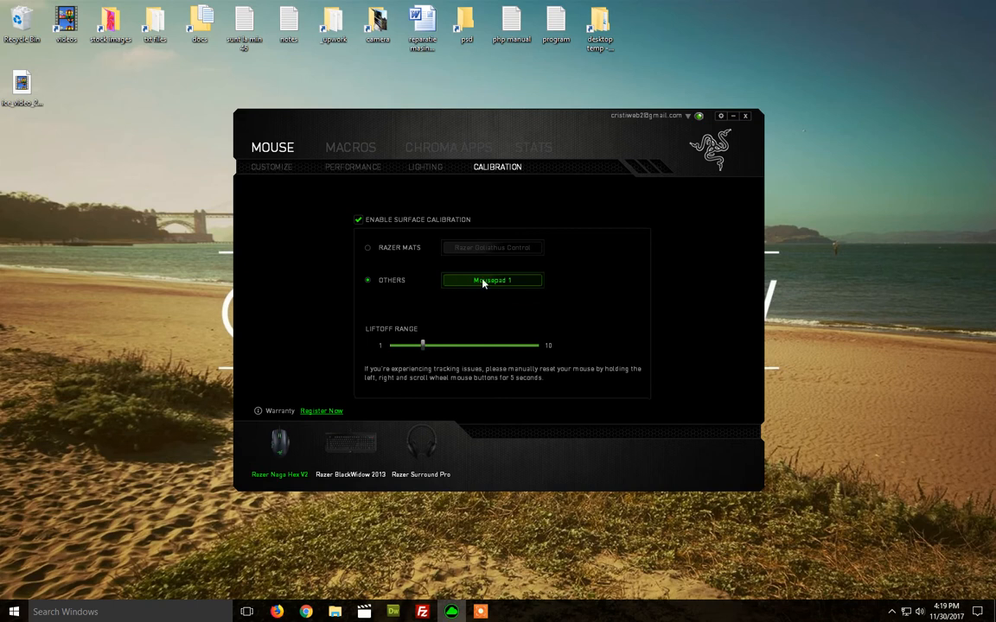
pyautogui.click(491, 281)
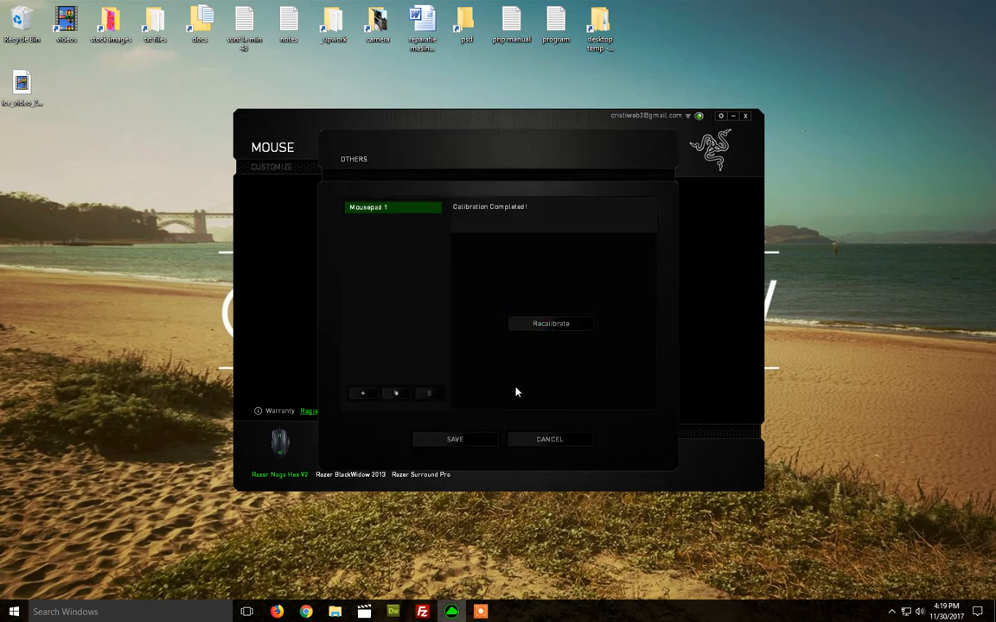
pyautogui.moveTo(550, 446)
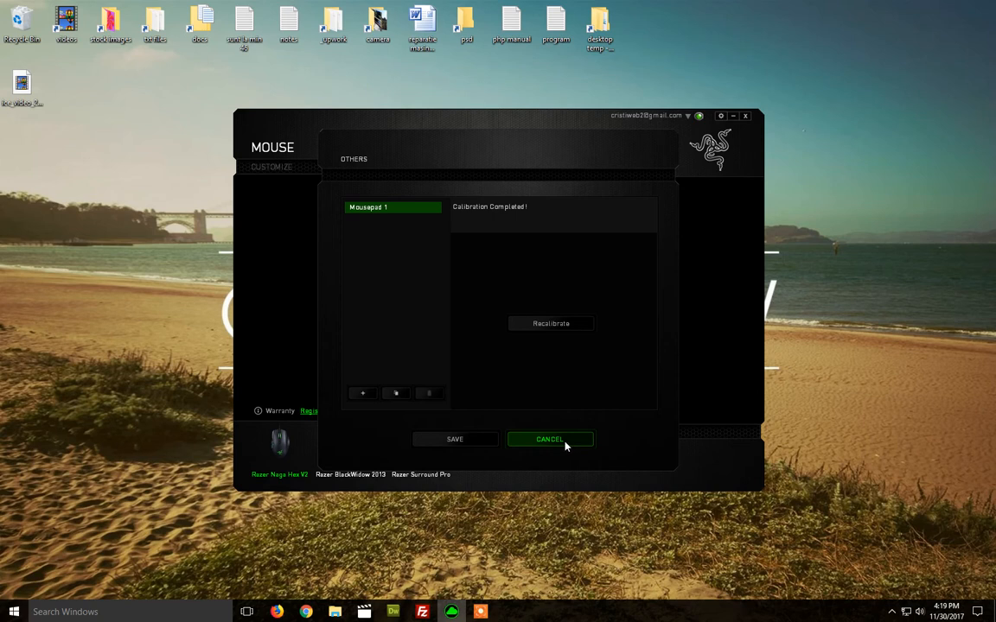
pyautogui.moveTo(621, 251)
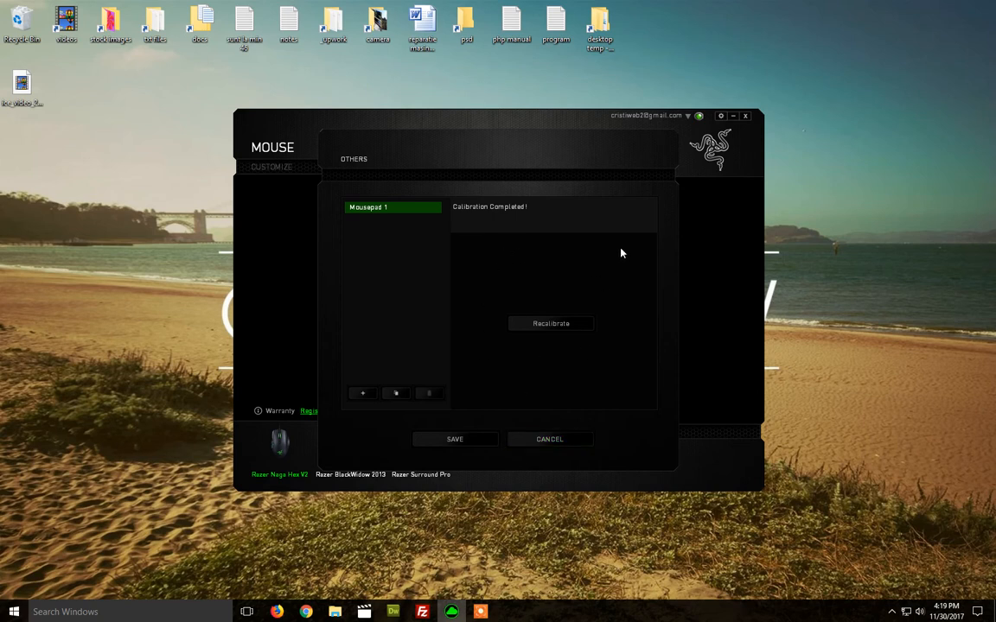
pyautogui.moveTo(655, 278)
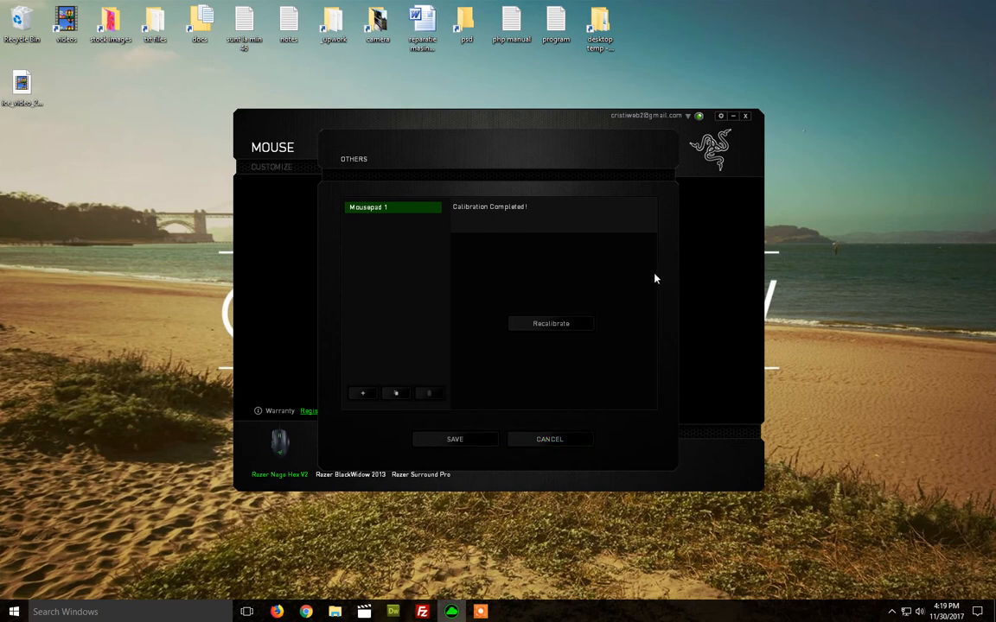
pyautogui.moveTo(482, 173)
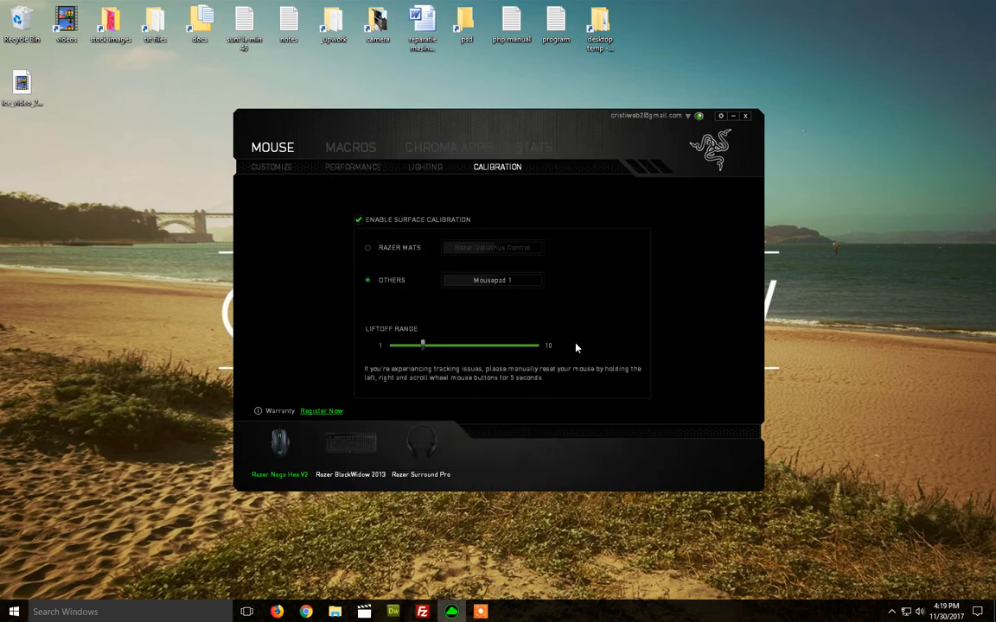
pyautogui.moveTo(371, 343)
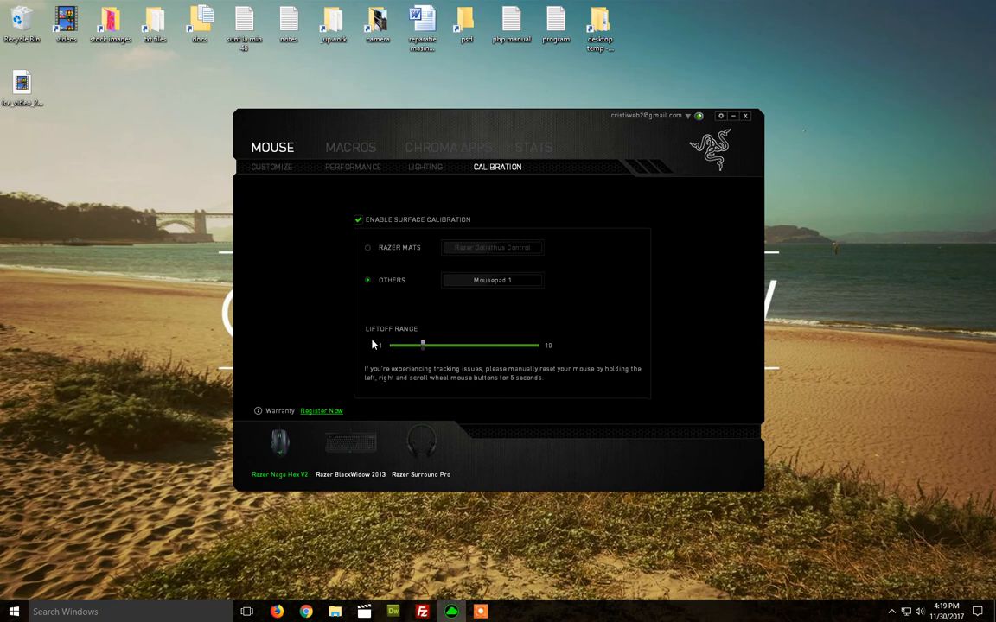
pyautogui.moveTo(370, 340)
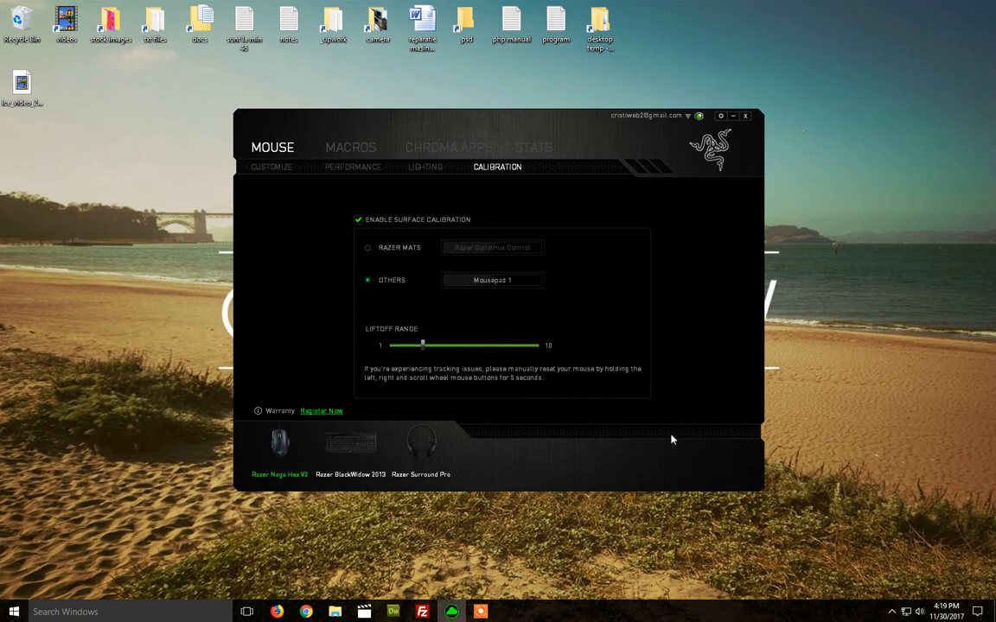
pyautogui.moveTo(567, 355)
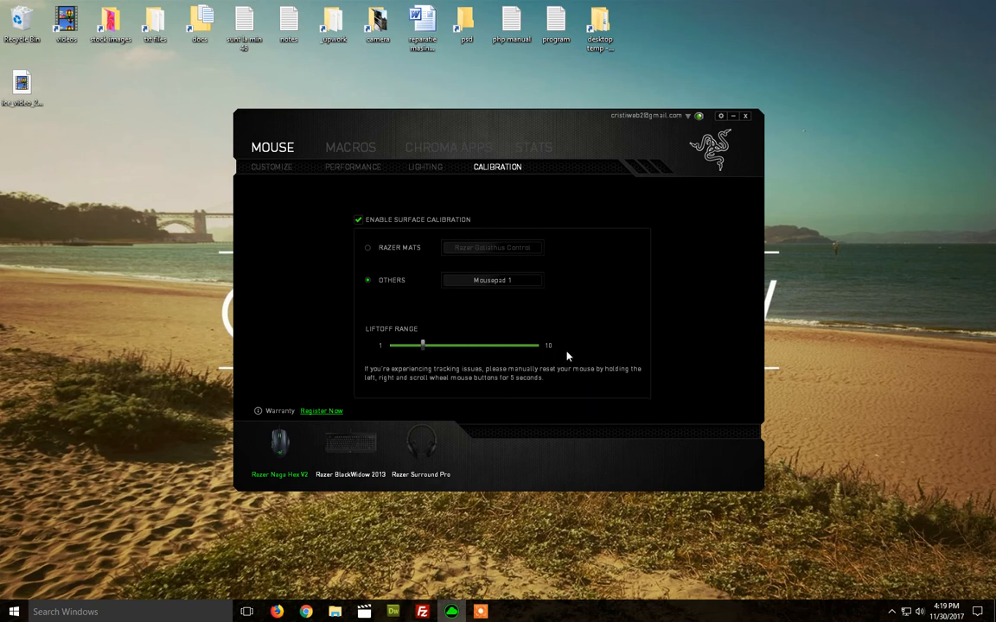
pyautogui.moveTo(517, 265)
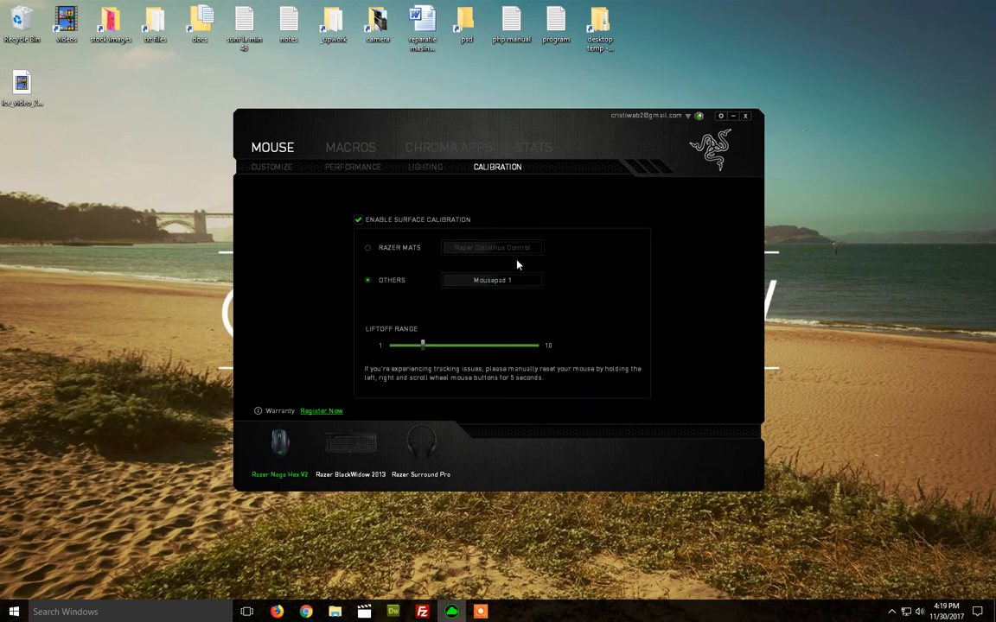
# - View the Lighting and Performance pages, ending on the Customize button key-map page
pyautogui.click(425, 167)
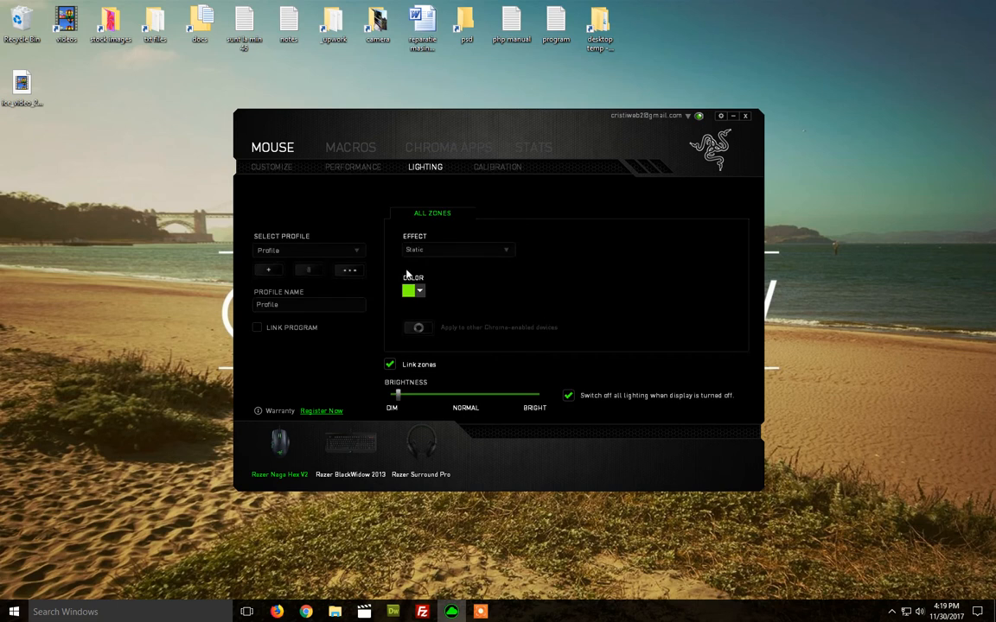
pyautogui.click(352, 167)
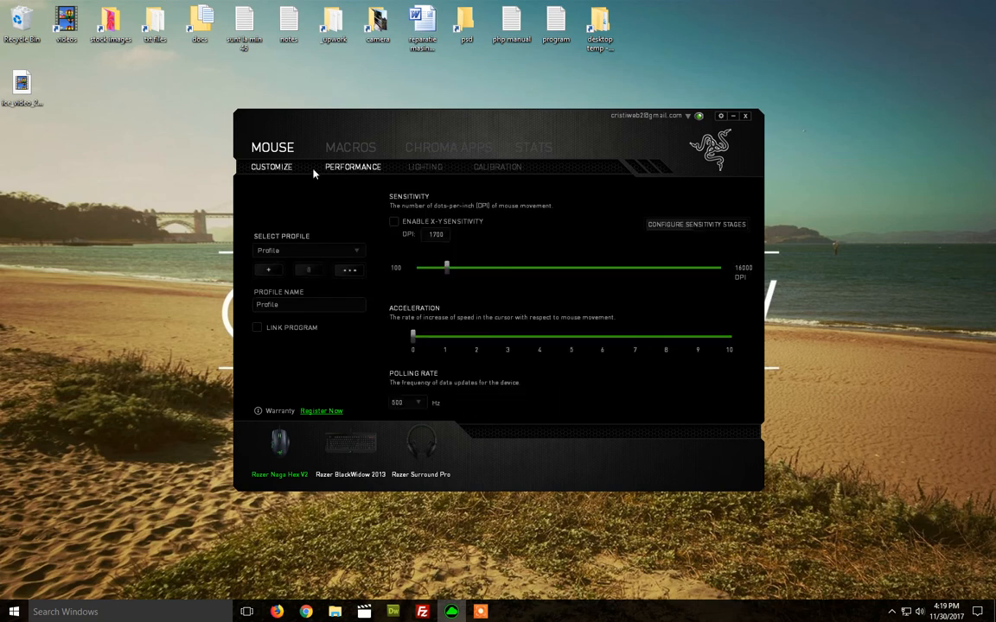
pyautogui.click(271, 167)
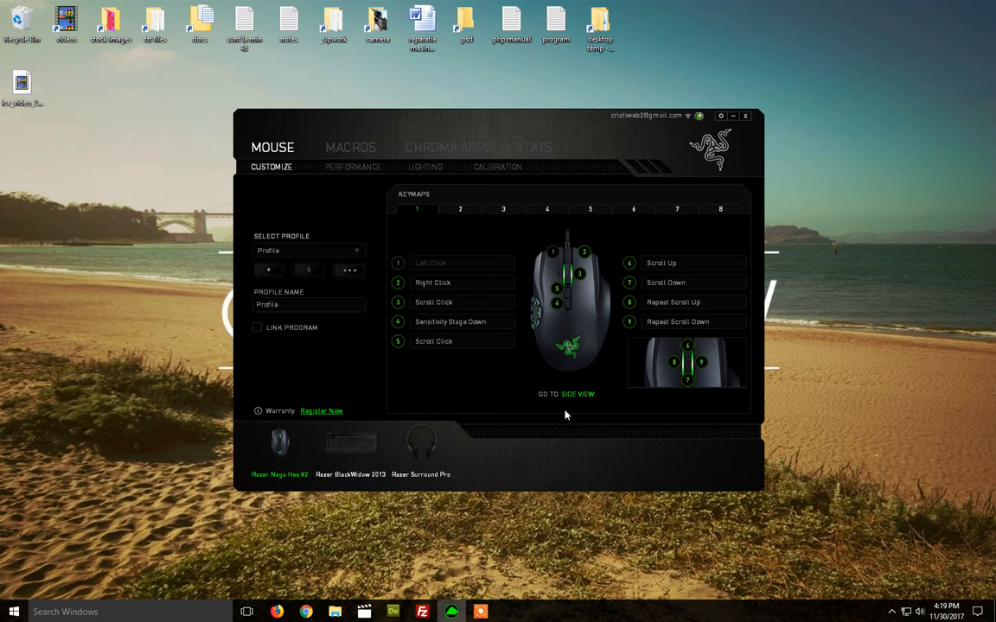
pyautogui.moveTo(558, 409)
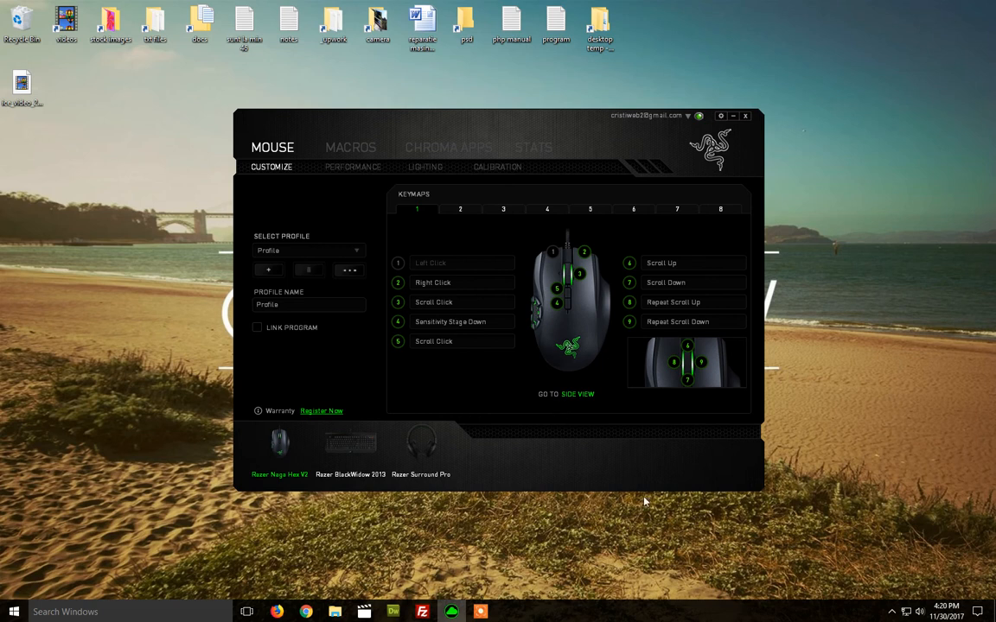
pyautogui.moveTo(511, 391)
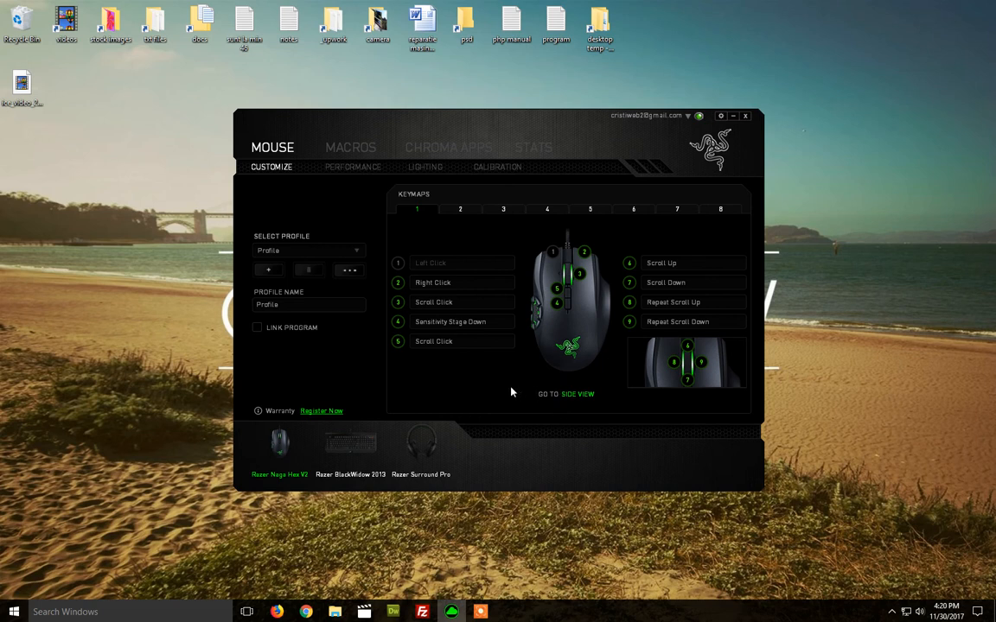
pyautogui.moveTo(448, 392)
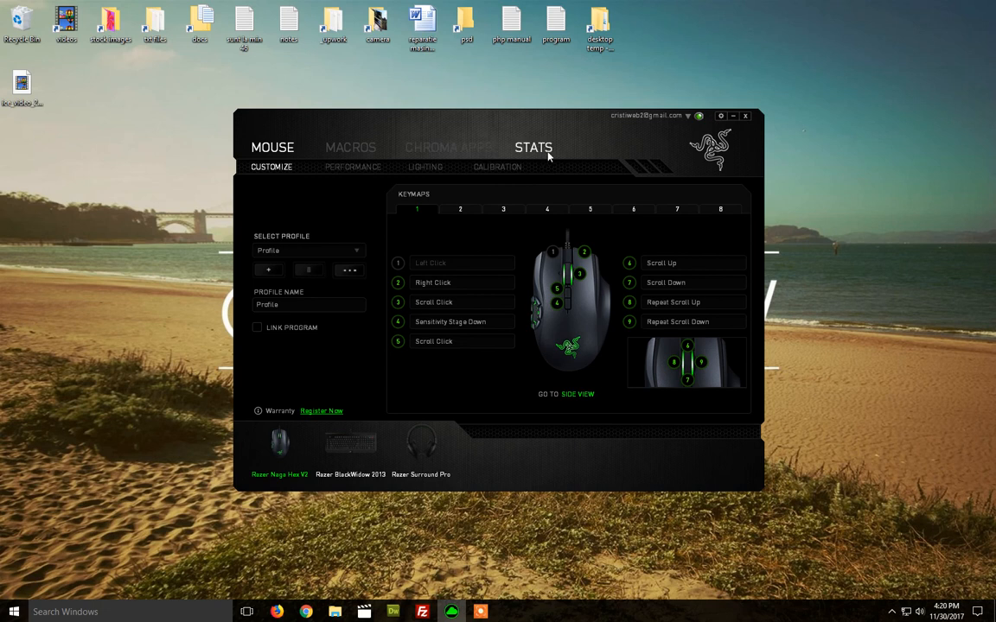
pyautogui.moveTo(604, 160)
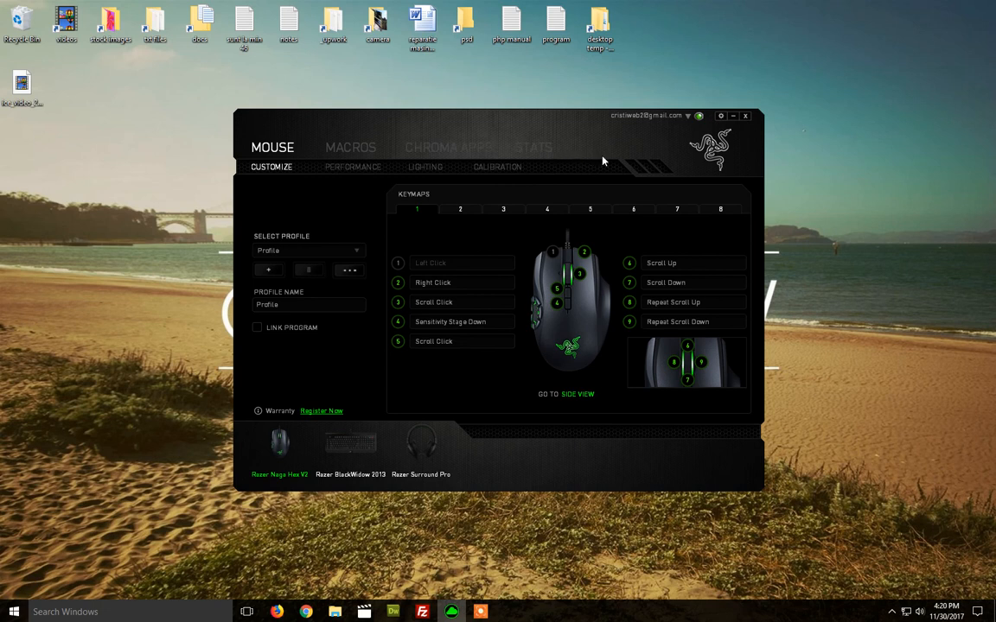